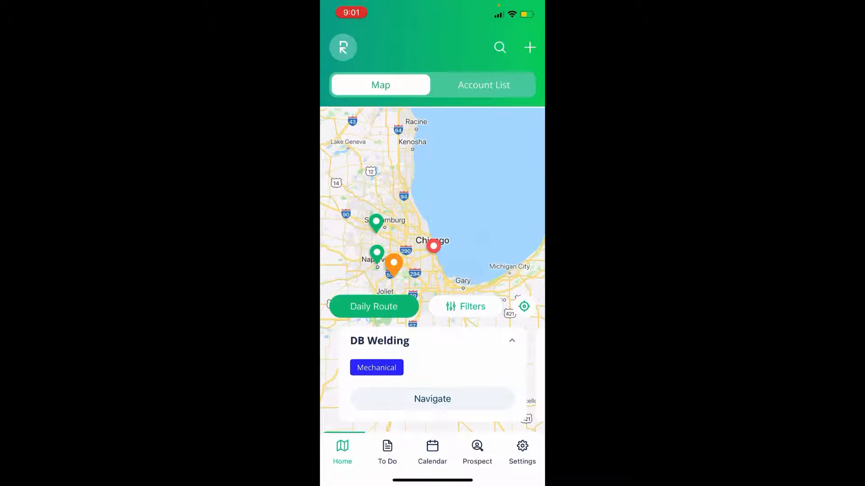
# Step: Go to the Settings page and scroll down to its account options
pyautogui.click(521, 452)
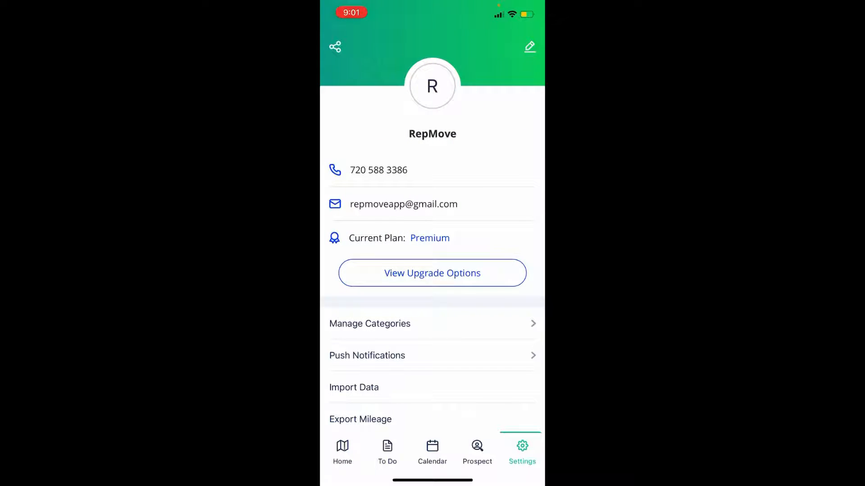
pyautogui.scroll(-3)
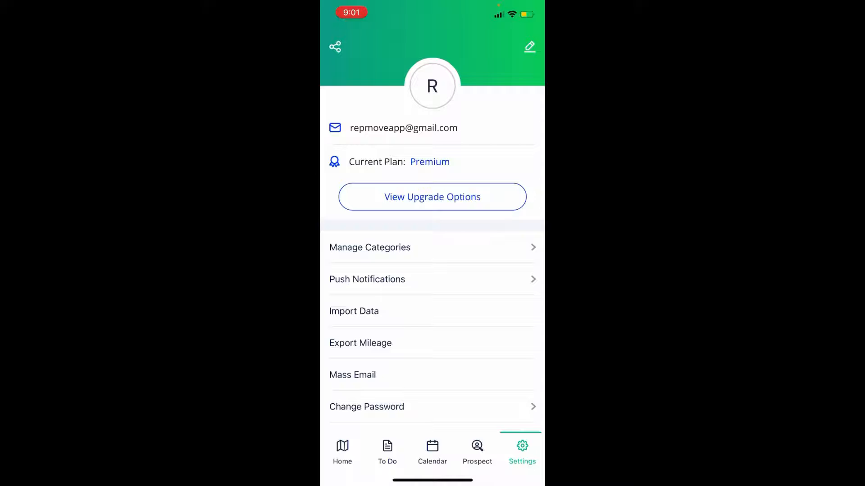
# Step: Open Manage Categories to list Information Technology, Mechanical, and Sales & Route Planner
pyautogui.click(369, 247)
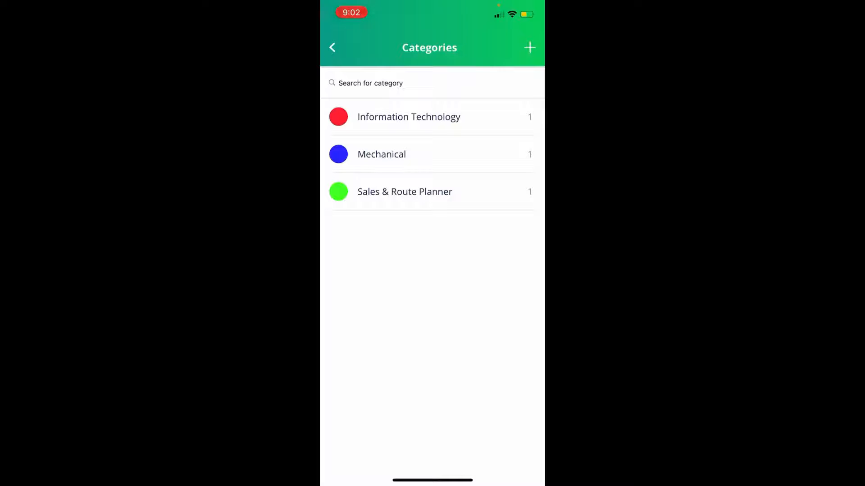
pyautogui.moveTo(441, 116); pyautogui.dragTo(309, 116)
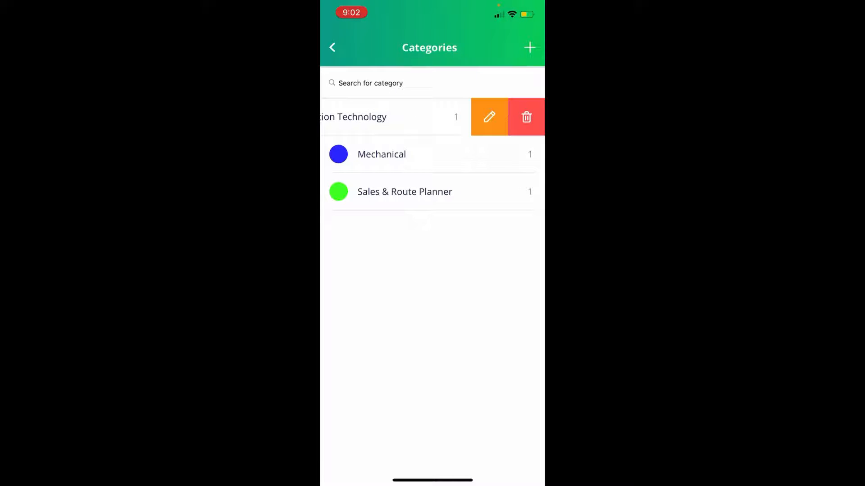
pyautogui.click(489, 117)
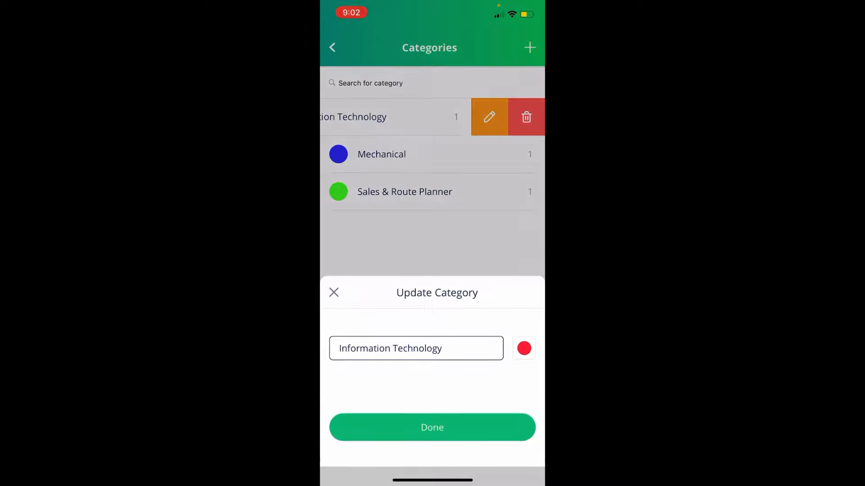
pyautogui.click(415, 348)
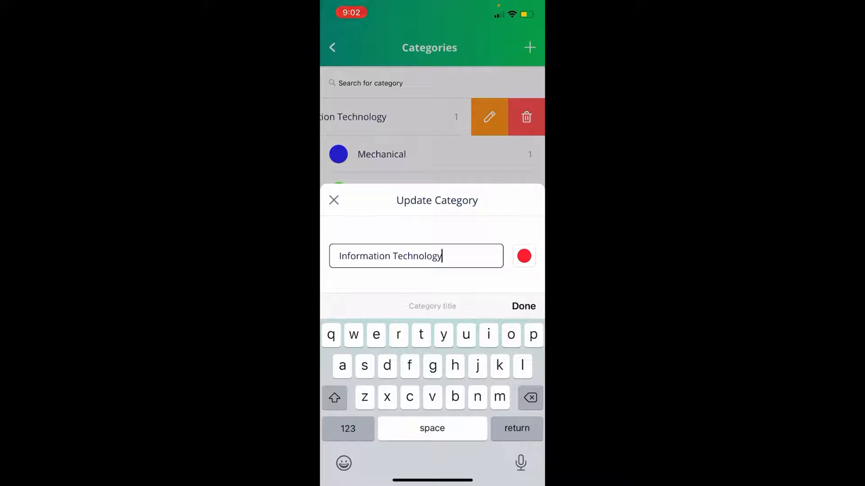
pyautogui.click(522, 306)
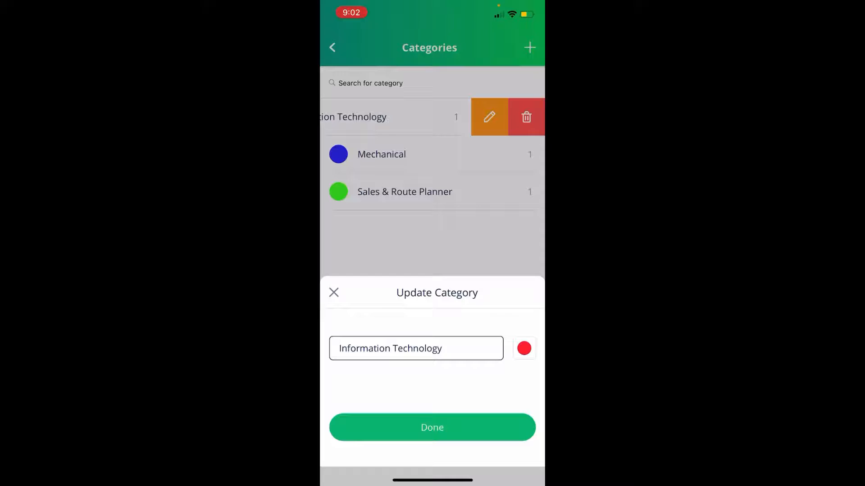
pyautogui.click(432, 427)
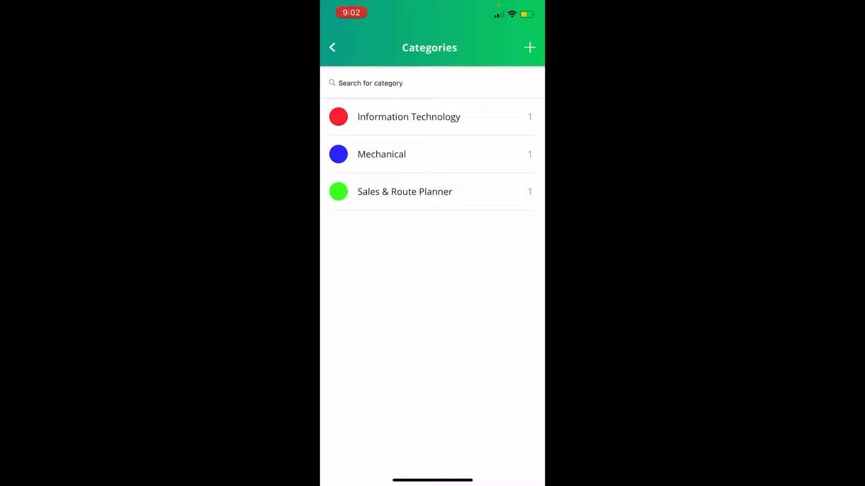
# Step: Start a new category and enter 'HVAC' as its title
pyautogui.click(528, 47)
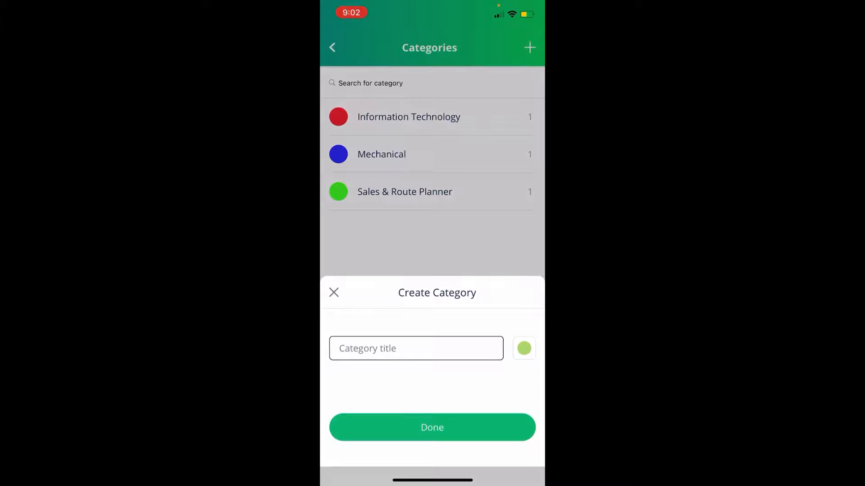
pyautogui.click(416, 348)
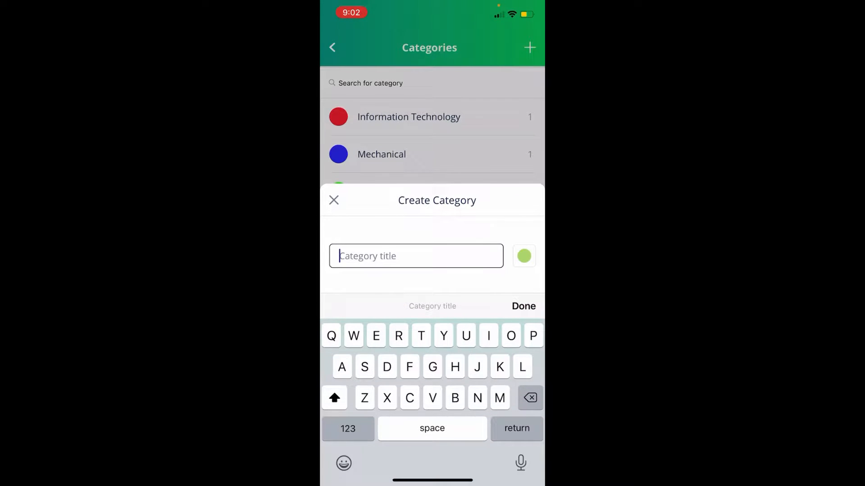
pyautogui.write('HV')
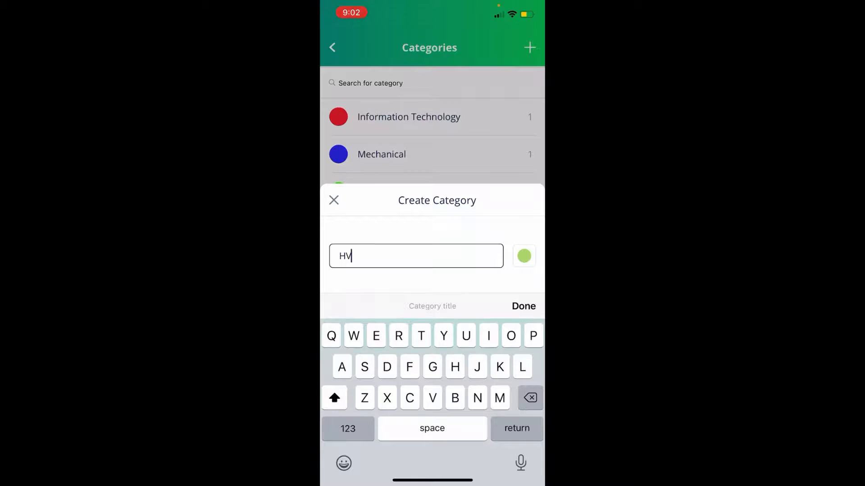
pyautogui.write('AC')
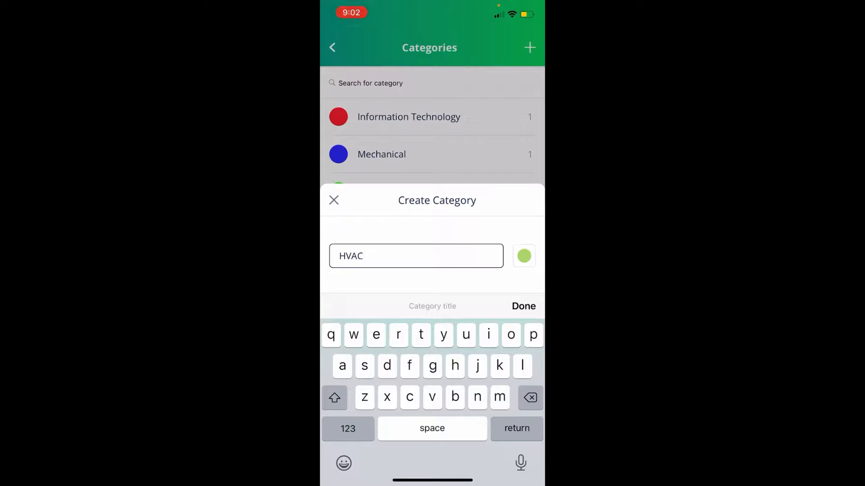
pyautogui.click(523, 255)
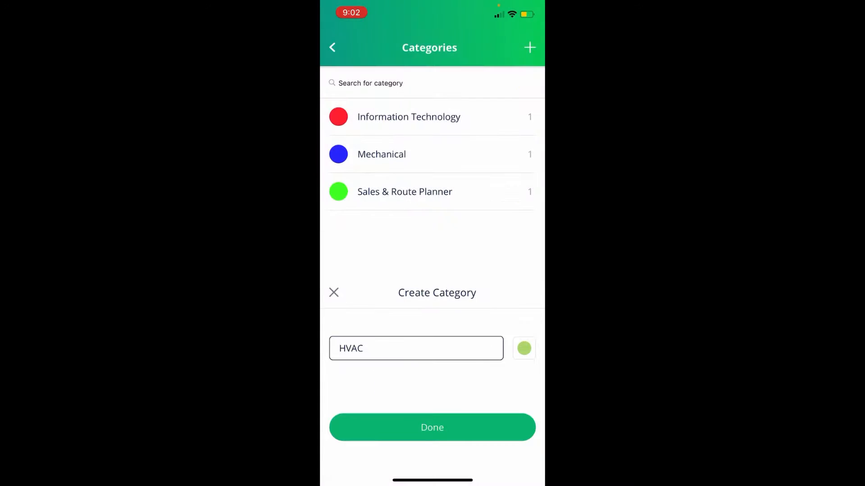
# Step: Make the HVAC category yellow and save it to the list
pyautogui.click(431, 427)
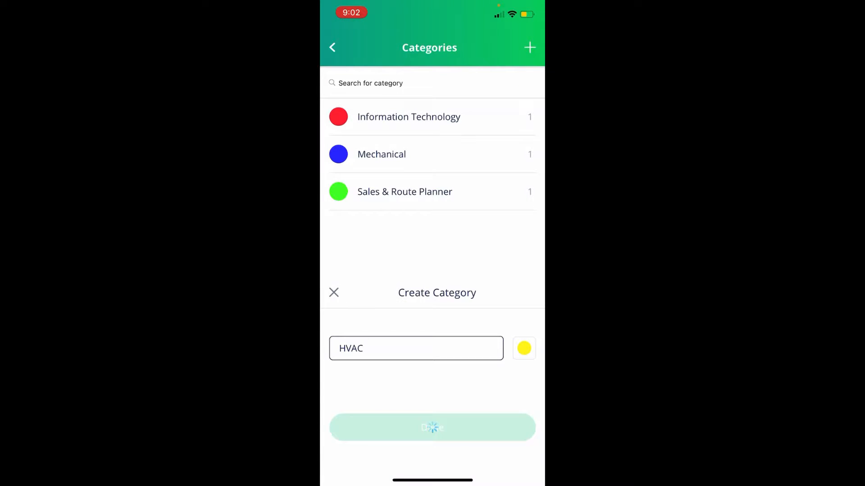
pyautogui.click(432, 427)
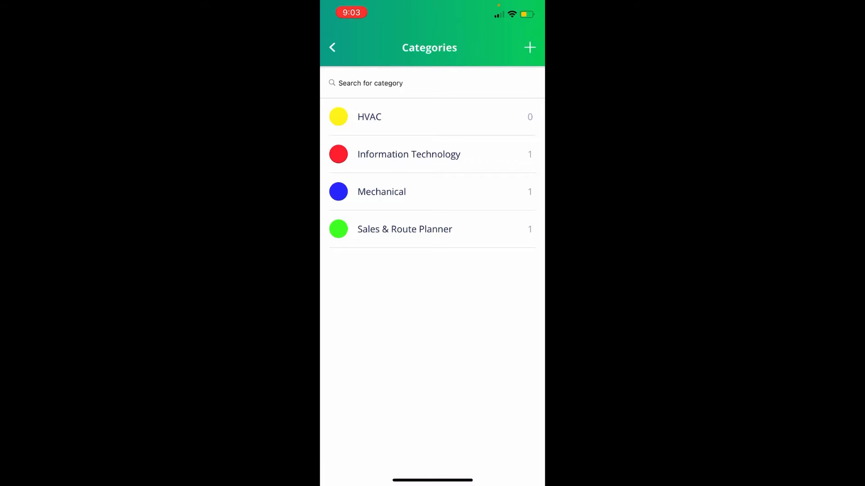
# Step: Leave Categories and Settings for the home map with its account pins
pyautogui.click(332, 47)
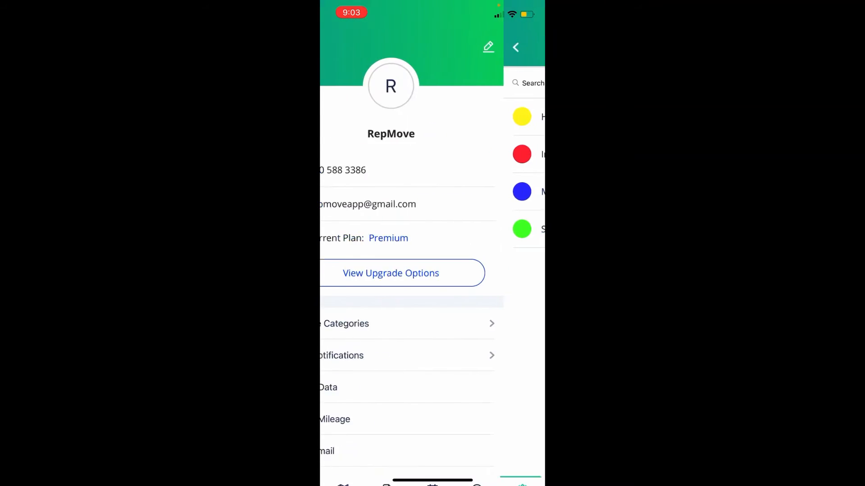
pyautogui.click(516, 47)
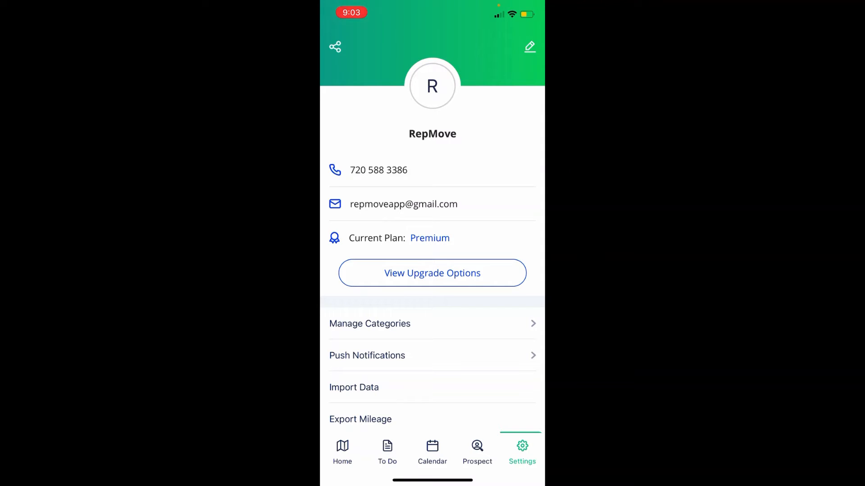
pyautogui.click(341, 452)
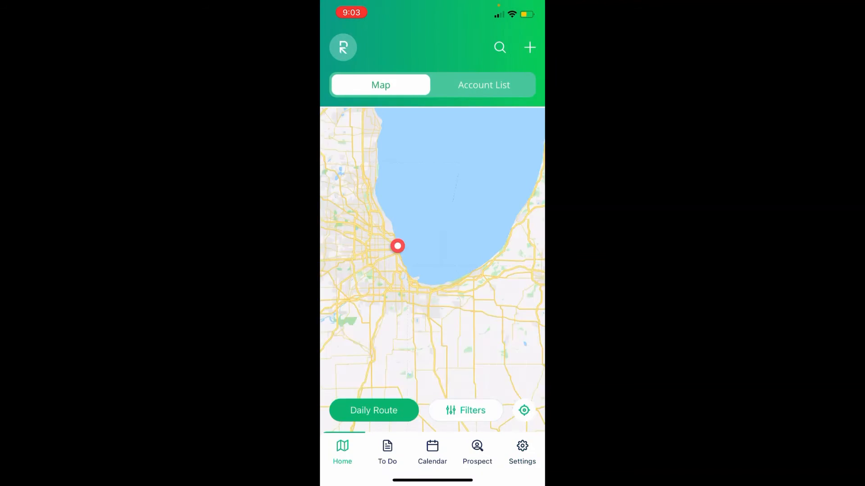
pyautogui.click(396, 246)
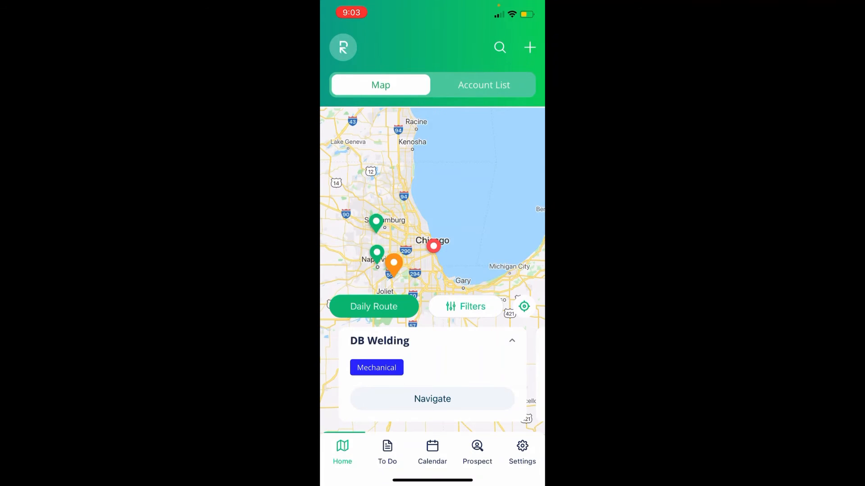